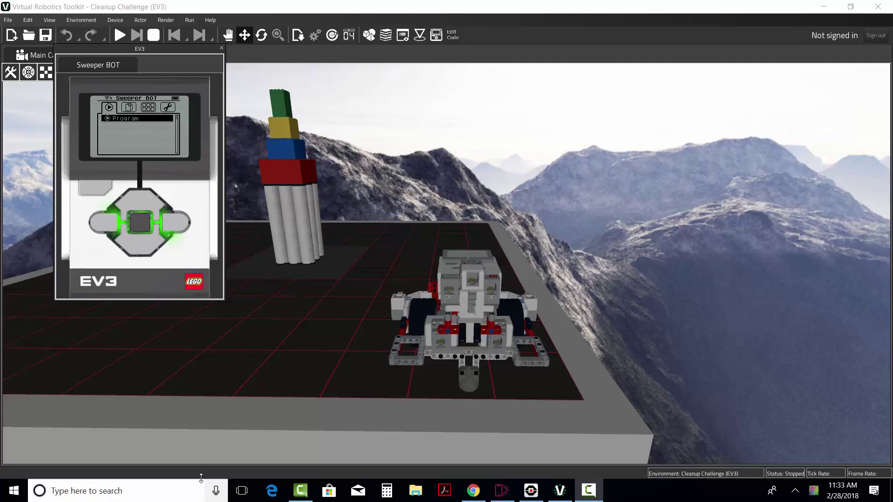
mouse_move(456, 326)
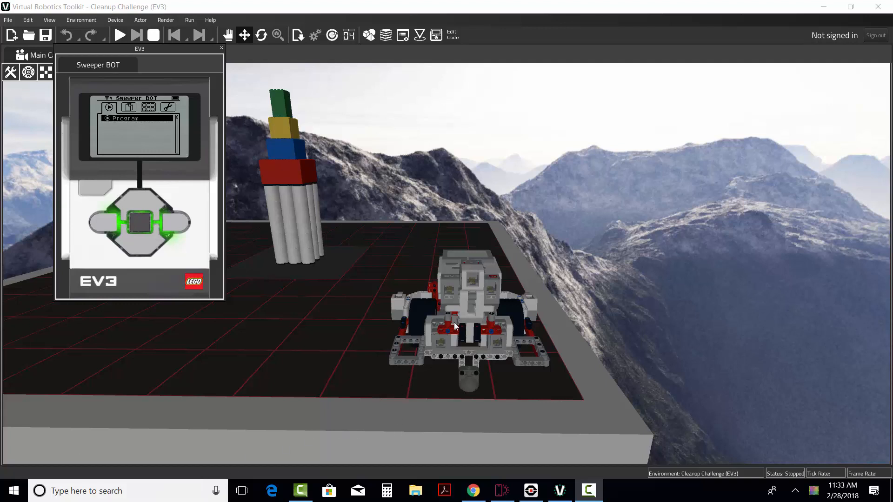
mouse_move(441, 443)
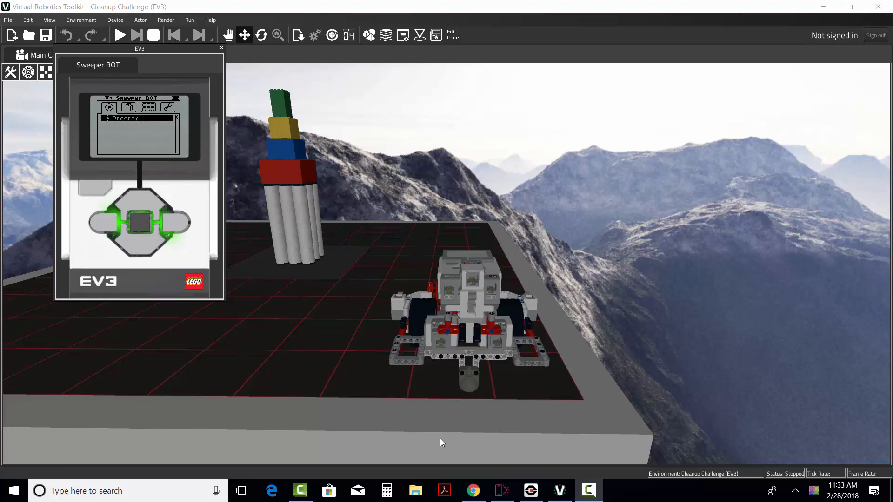
mouse_move(509, 220)
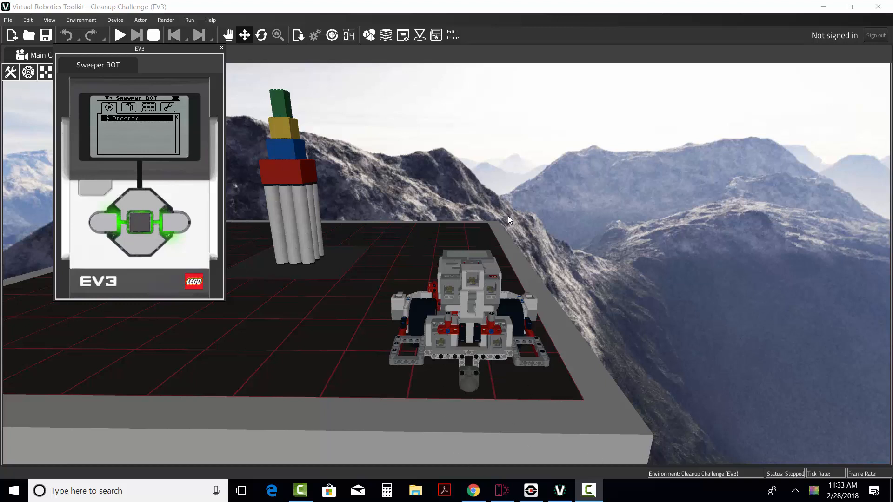
mouse_move(376, 217)
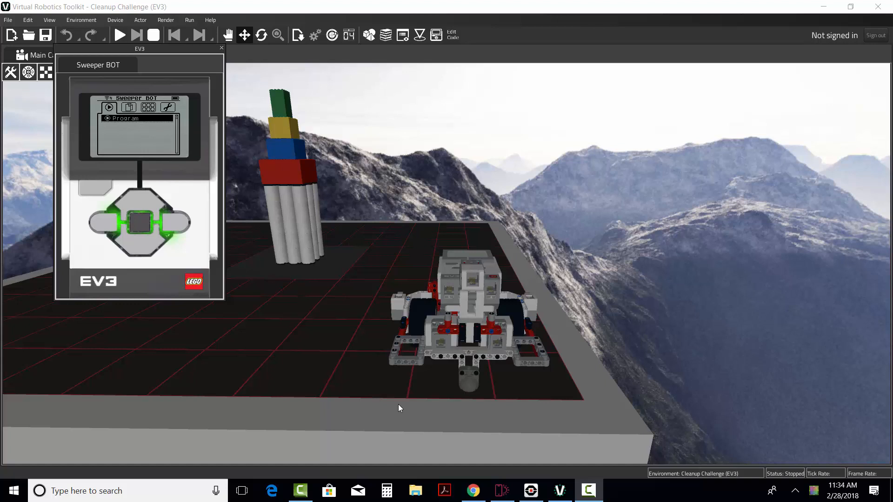
mouse_move(384, 256)
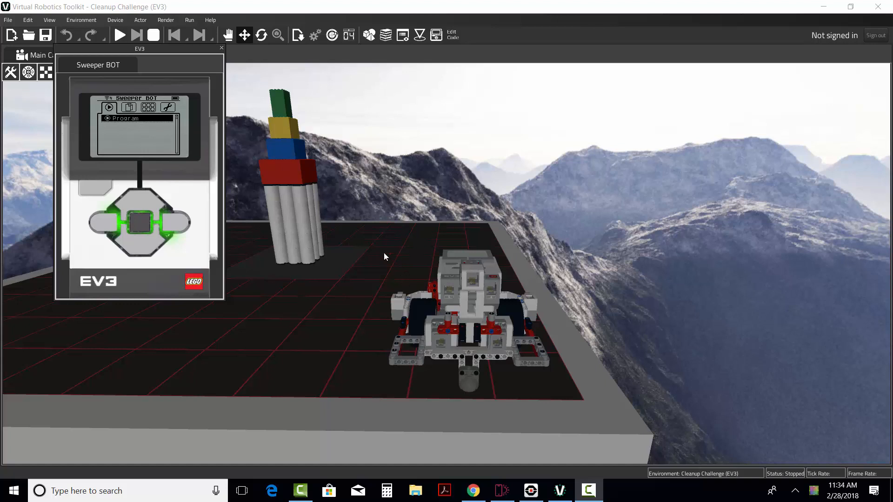
mouse_move(396, 397)
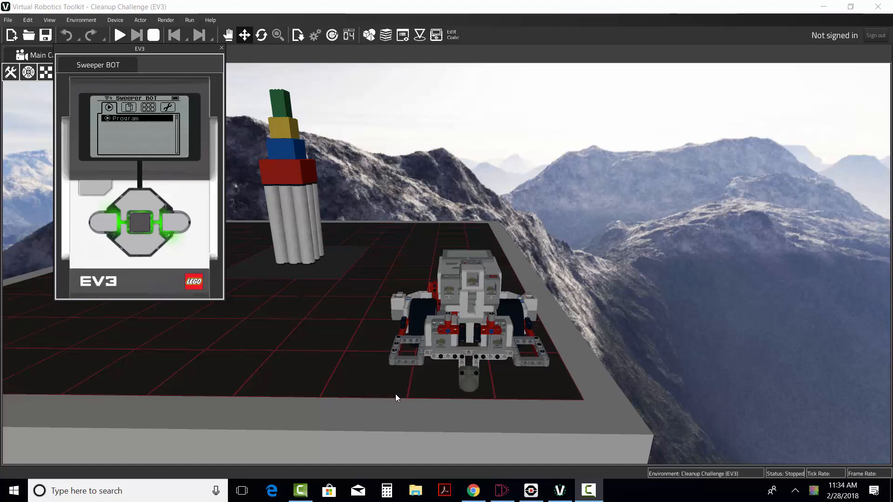
mouse_move(529, 471)
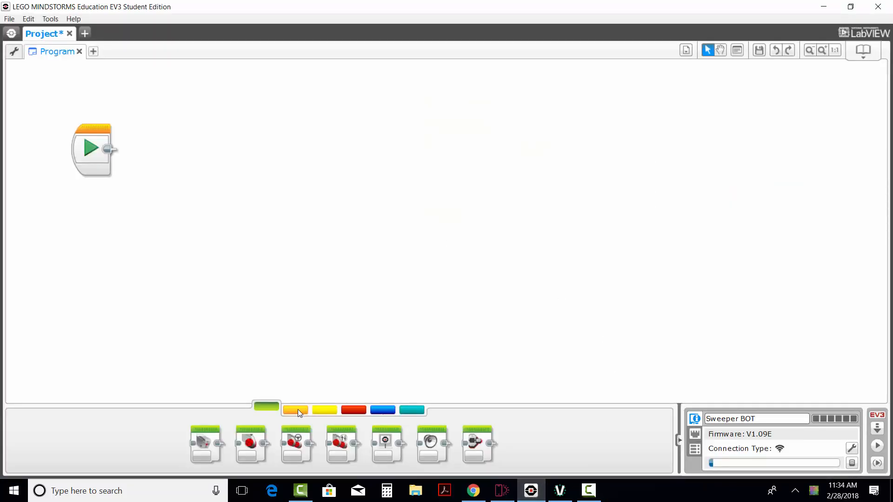
- Show the orange Flow Control palette to place a Loop block after the Start block
click(295, 410)
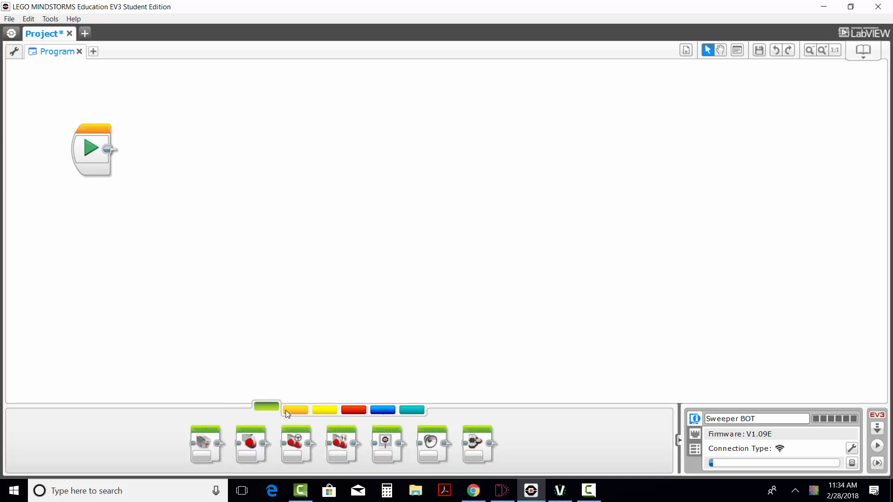
mouse_move(305, 402)
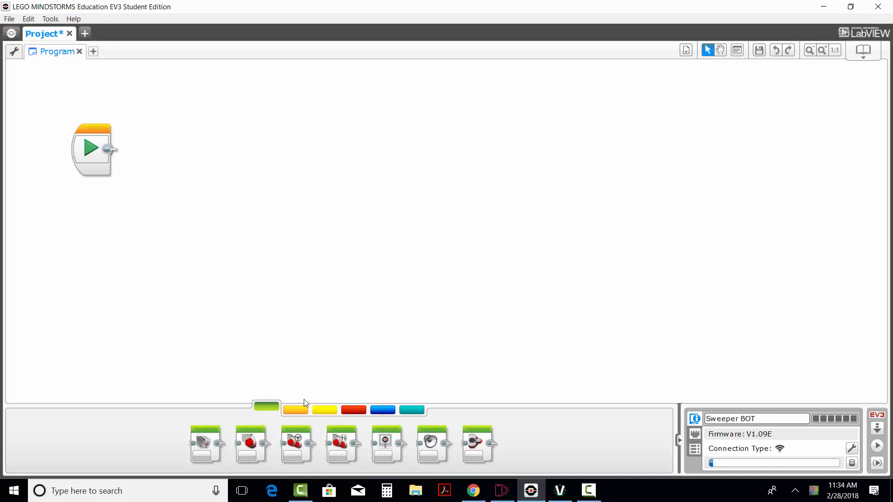
click(295, 409)
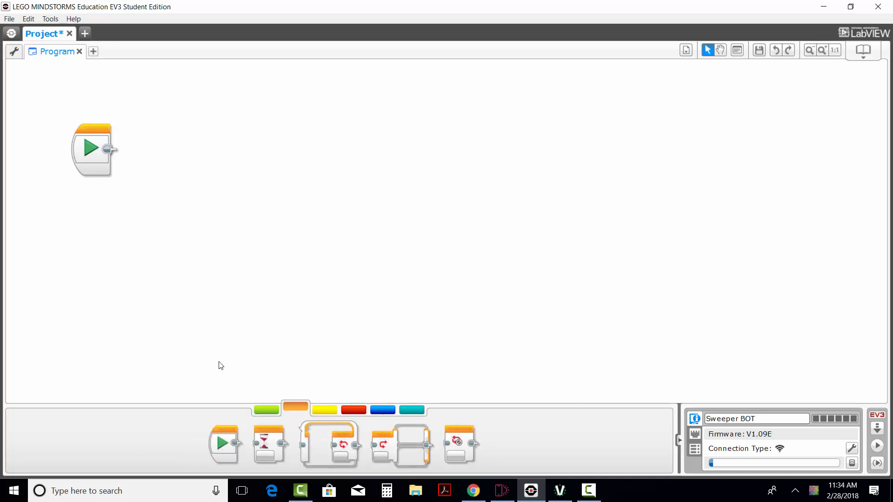
mouse_move(342, 445)
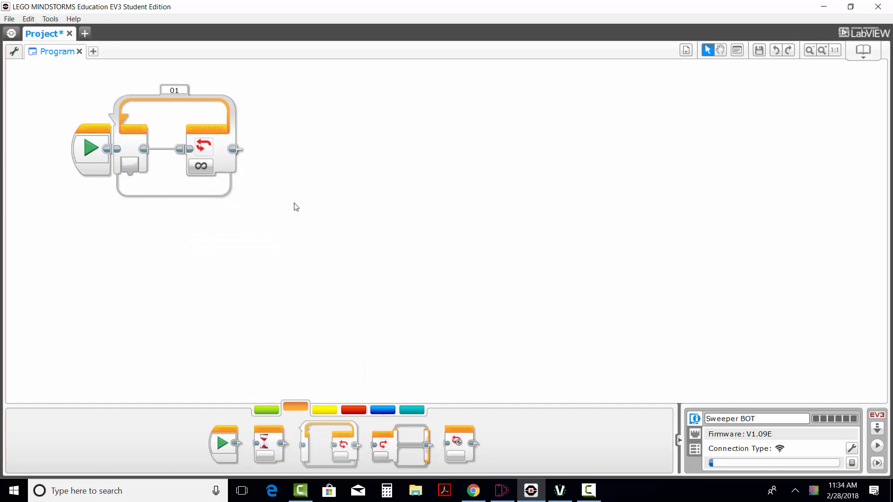
mouse_move(175, 153)
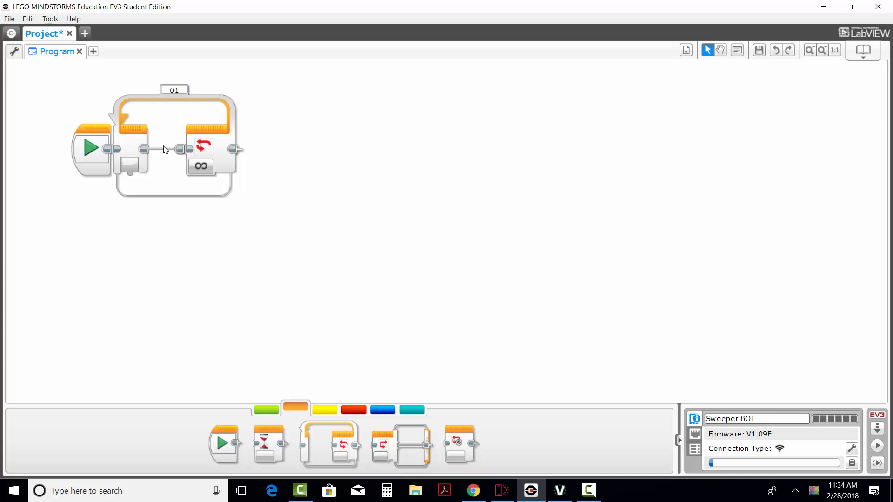
mouse_move(200, 166)
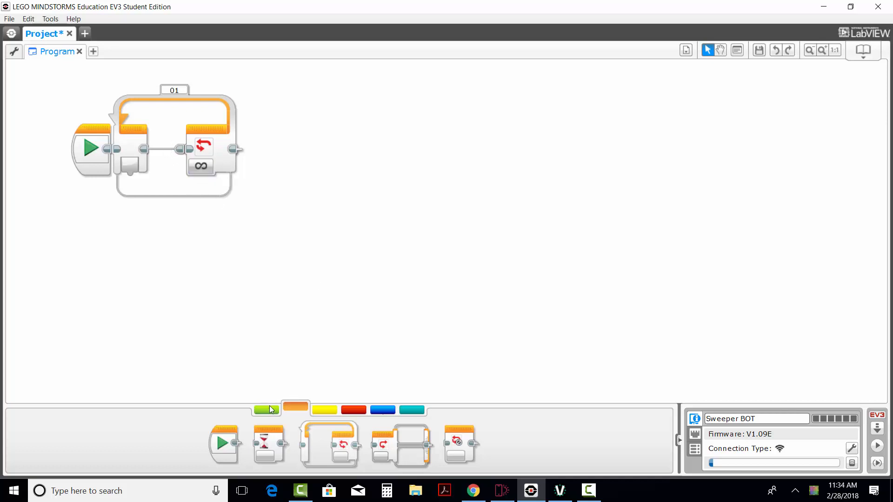
- Add a Move Steering block in the loop with steering -28, power 50, 0.5 rotations
click(266, 406)
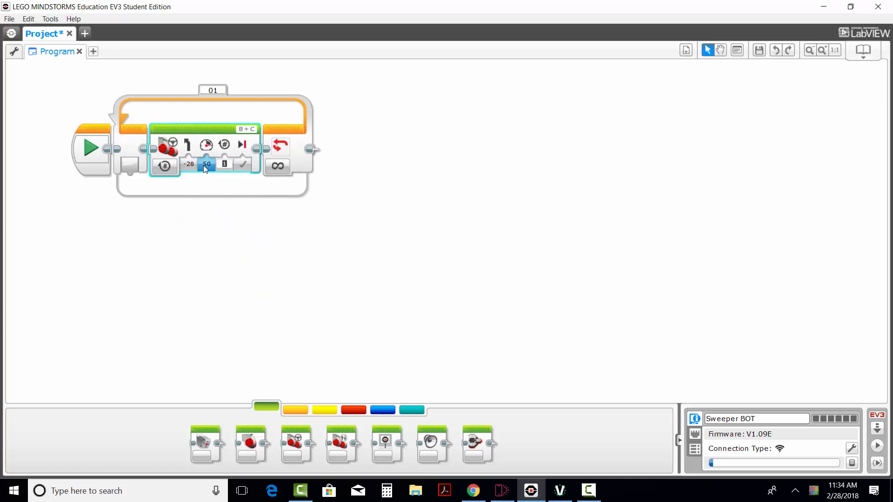
click(207, 164)
text(0.5)
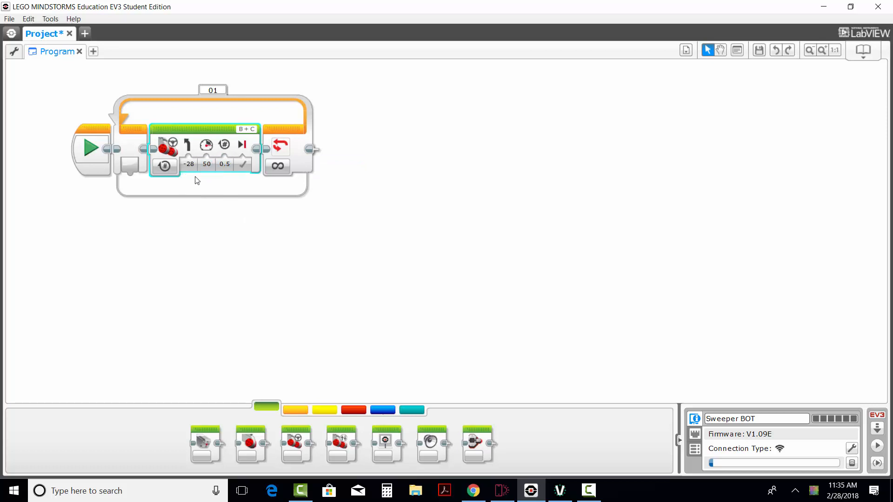
click(220, 251)
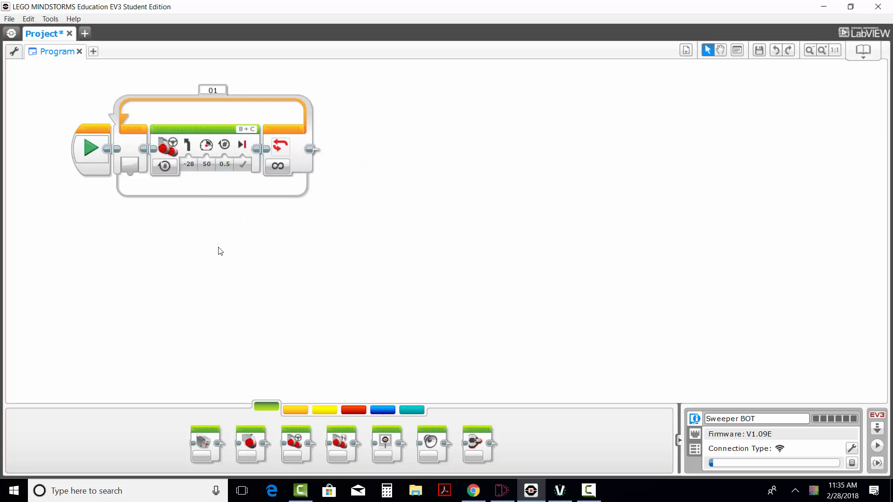
mouse_move(268, 159)
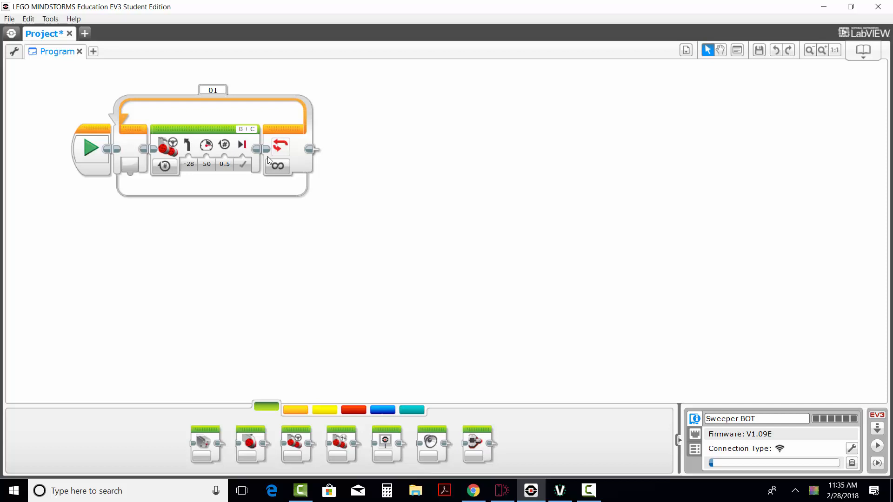
mouse_move(187, 145)
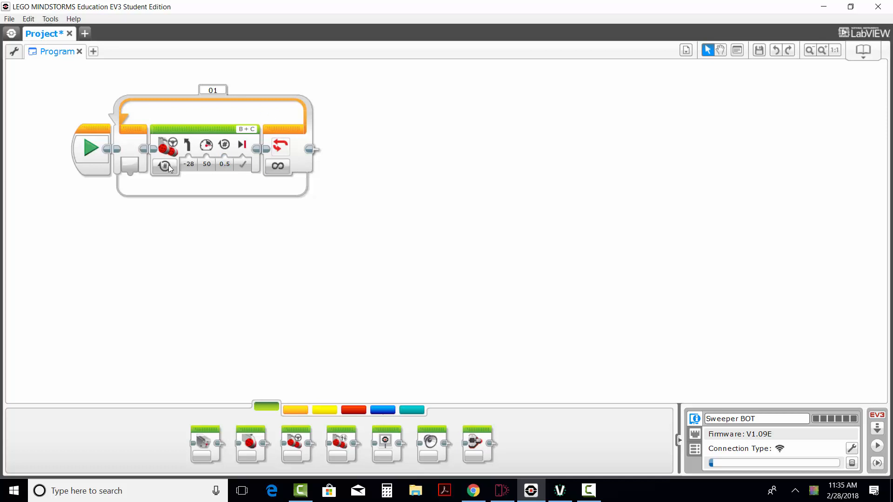
mouse_move(279, 146)
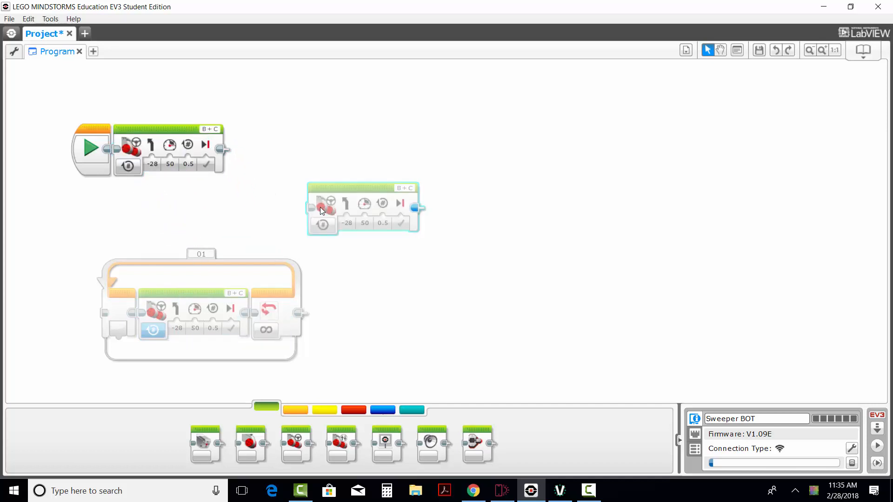
- Reposition the -28/50/0.5 Move Steering block within the loop and deselect
drag(365, 203, 281, 144)
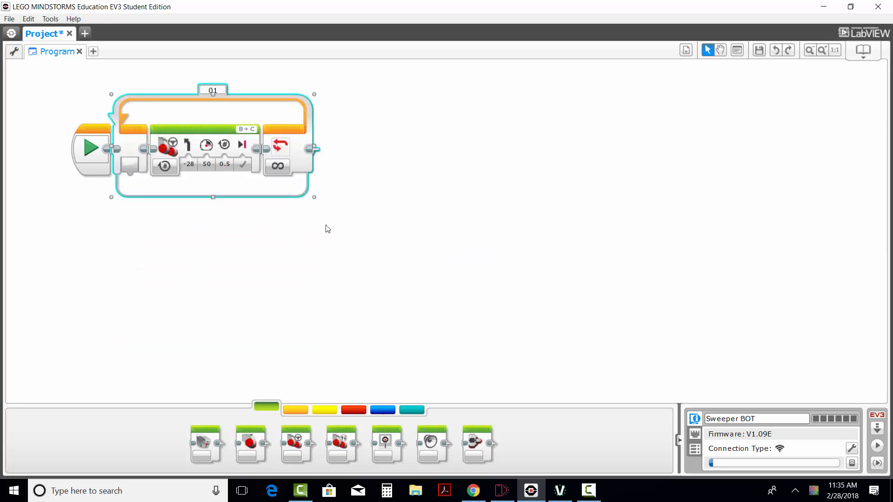
click(250, 222)
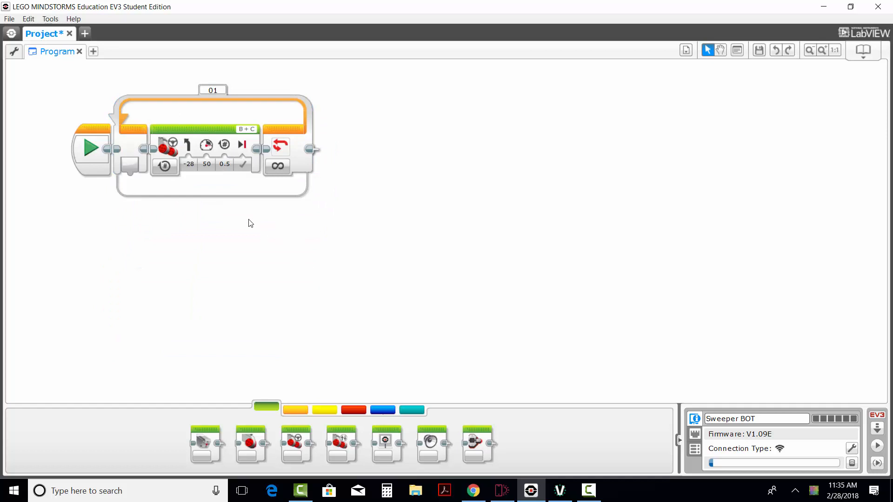
mouse_move(874, 448)
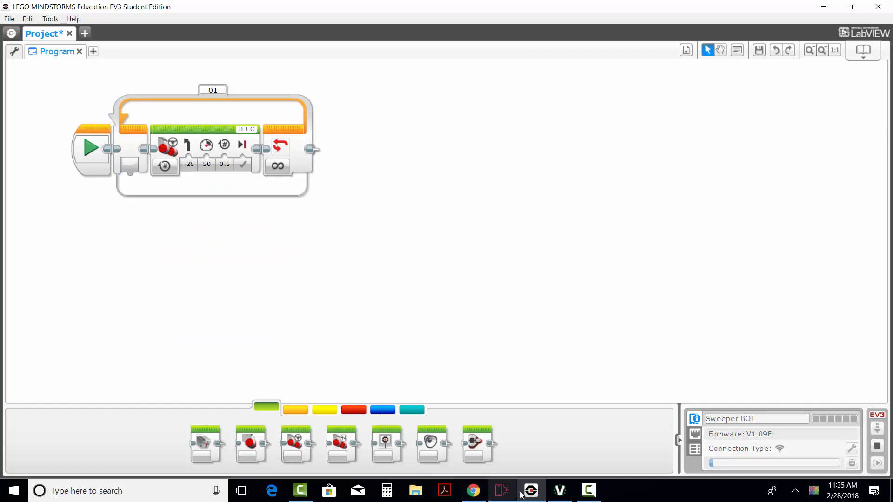
- Reset the Sweeper BOT in the simulator and run the downloaded loop program
click(559, 490)
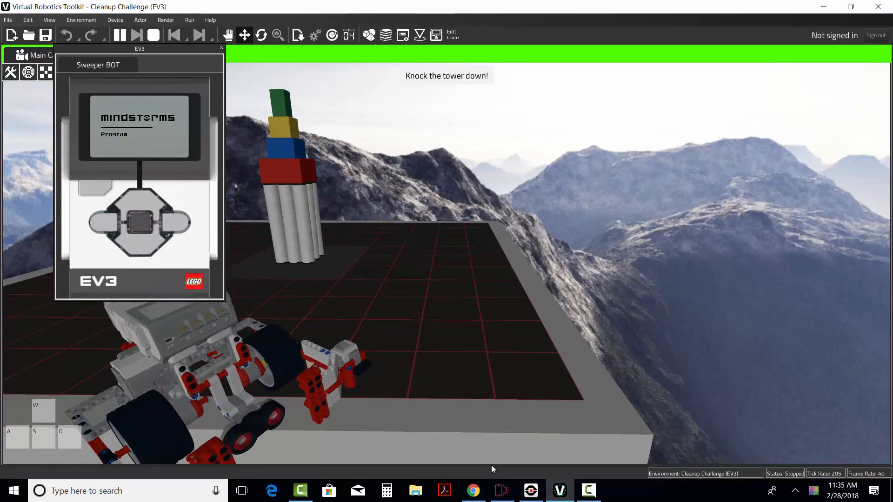
click(154, 34)
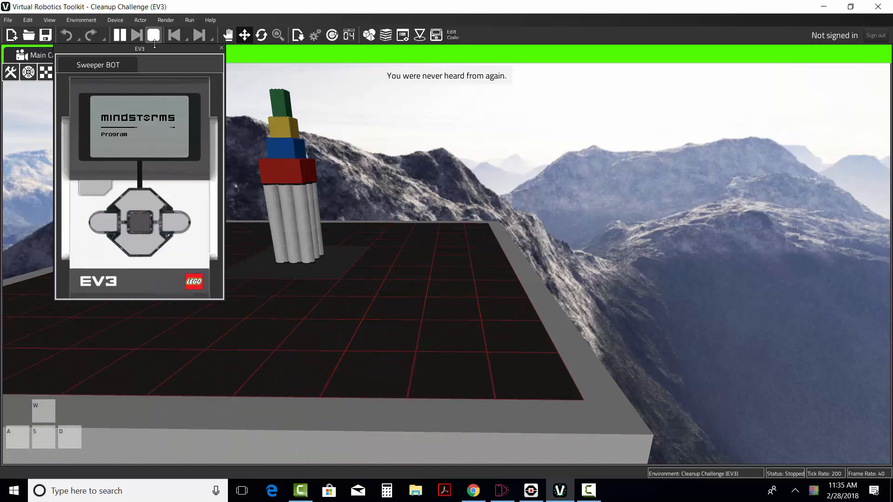
click(152, 34)
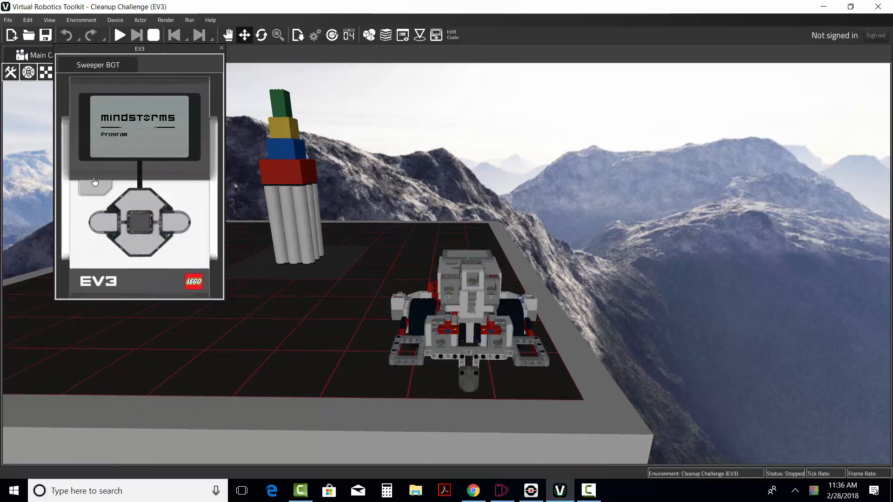
click(139, 223)
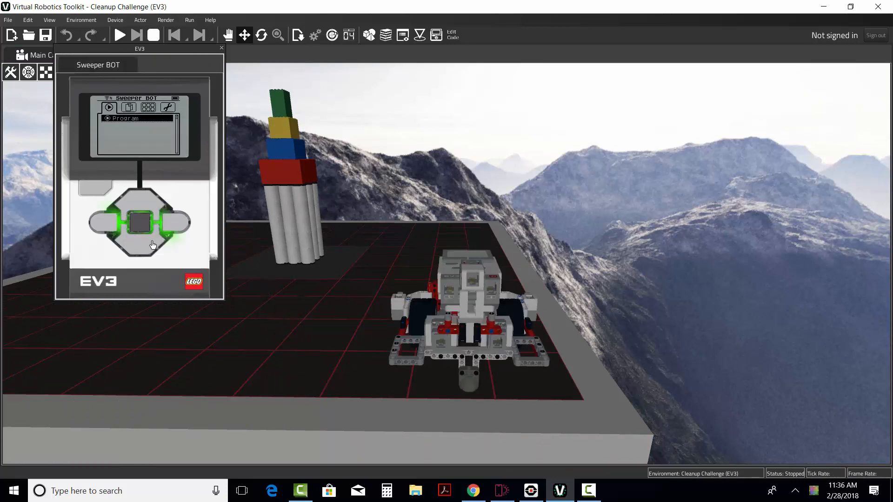
click(119, 36)
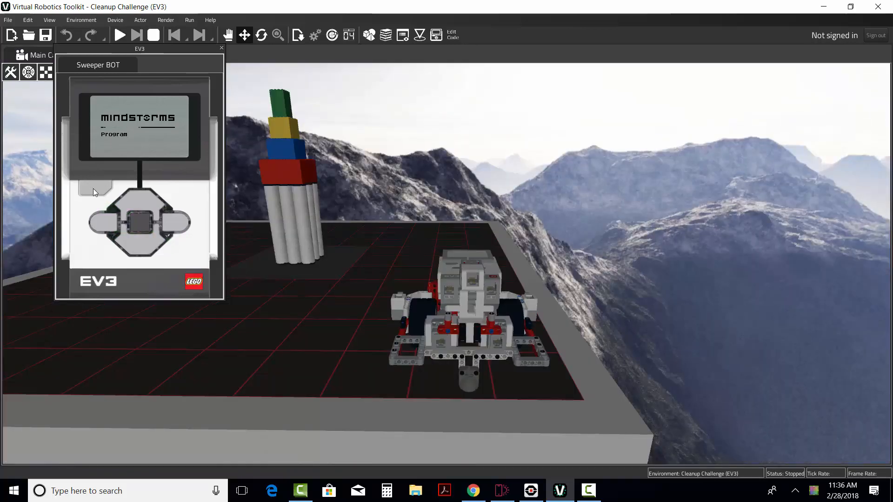
click(119, 35)
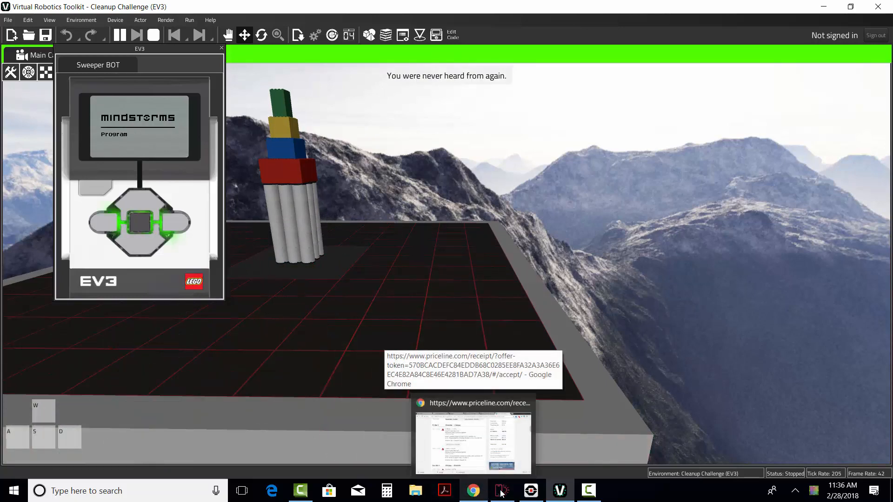
- Set the first block's steering to 0 and add a -100 steering, power 50, 1-rotation block
click(530, 490)
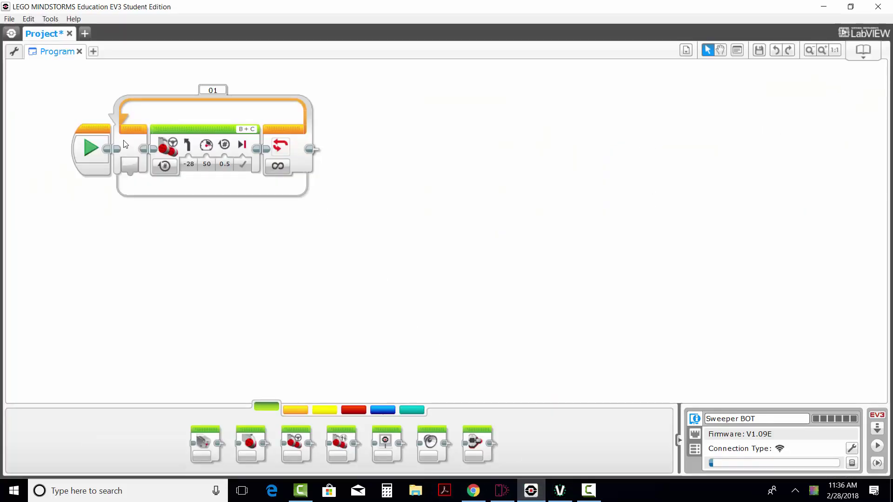
mouse_move(193, 153)
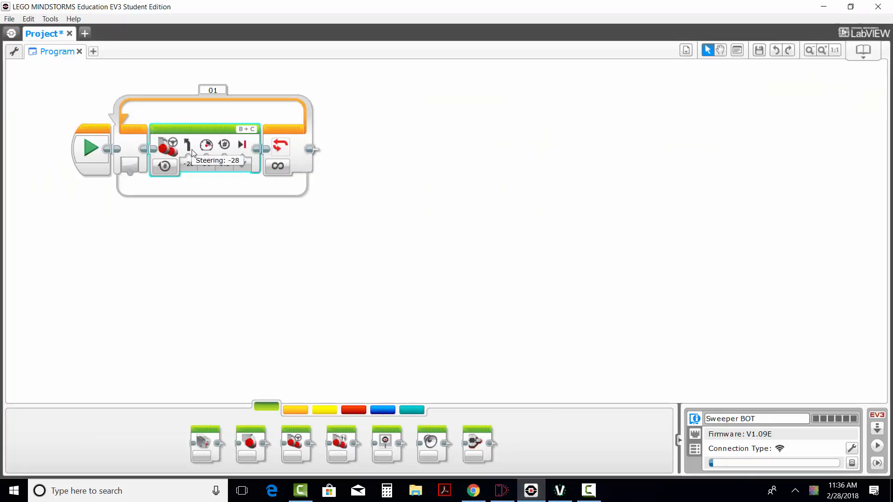
click(188, 164)
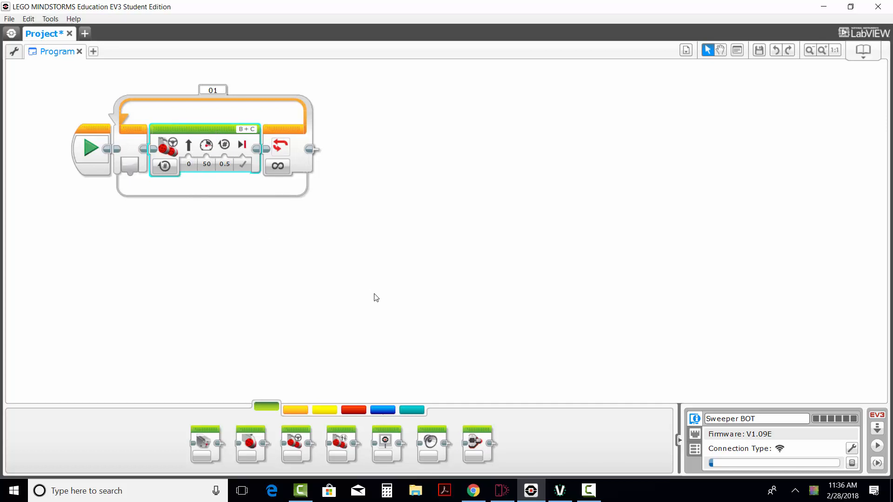
mouse_move(311, 368)
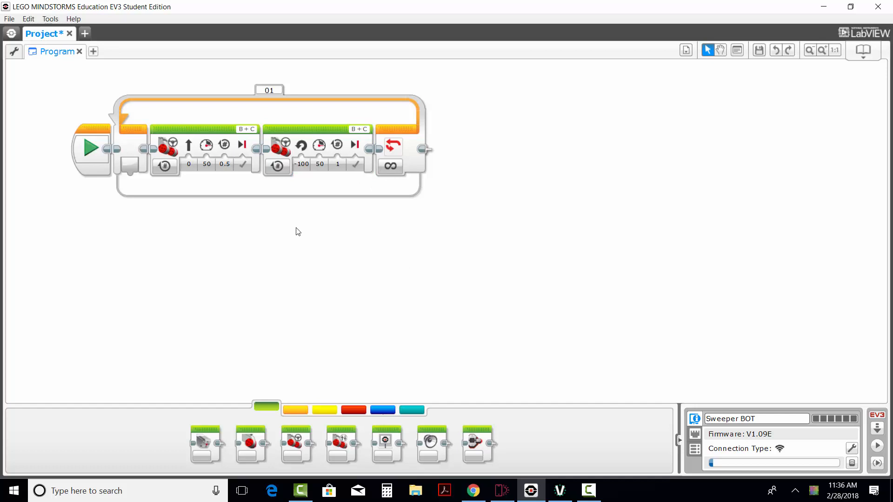
mouse_move(178, 155)
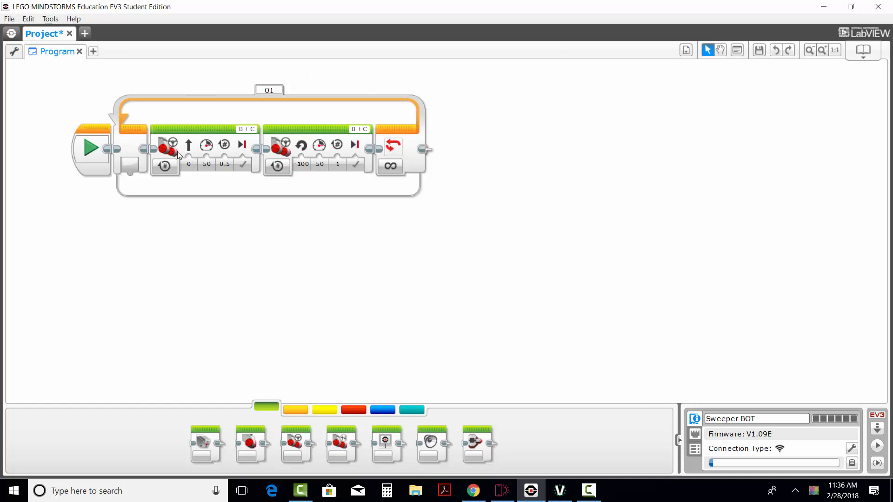
click(336, 164)
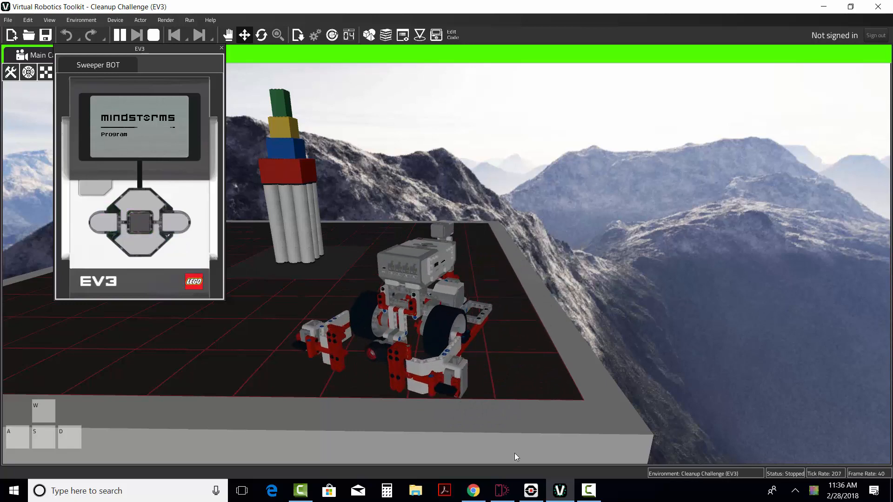
- Watch the Sweeper BOT run the updated program, then return to the EV3 software
click(531, 490)
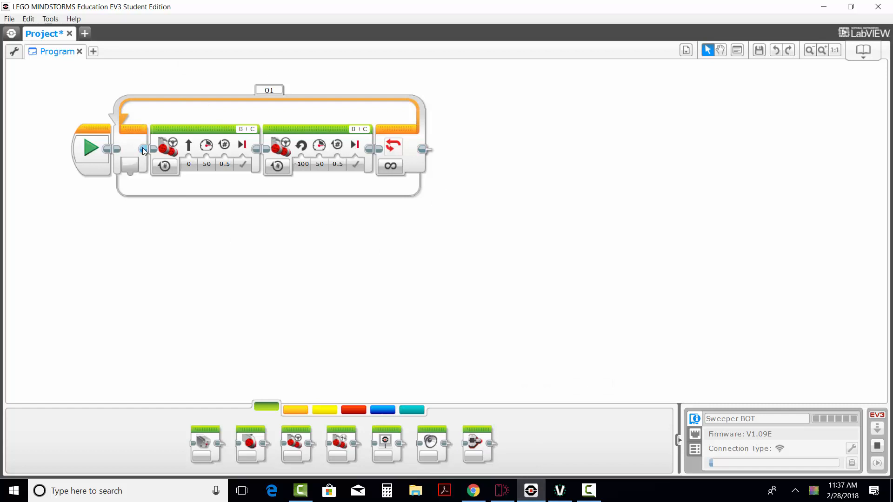
mouse_move(166, 186)
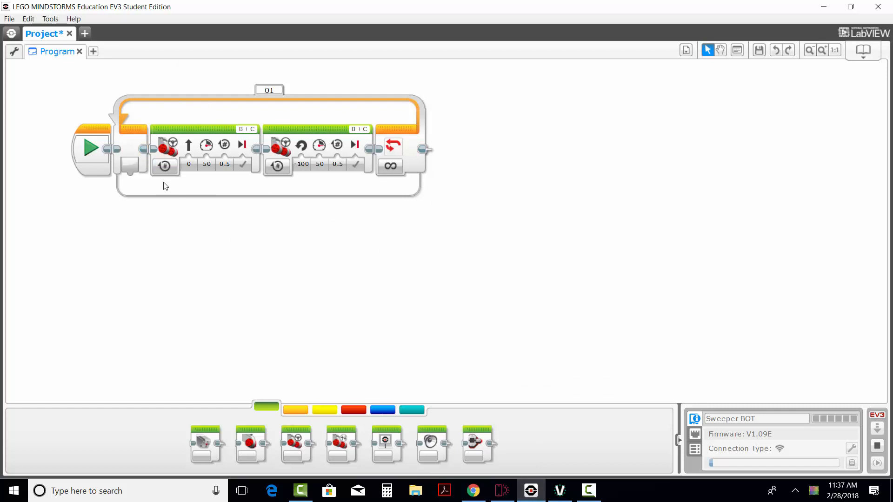
- Select the loop holding the two 0.5-rotation moves, then deselect on the empty canvas
click(270, 190)
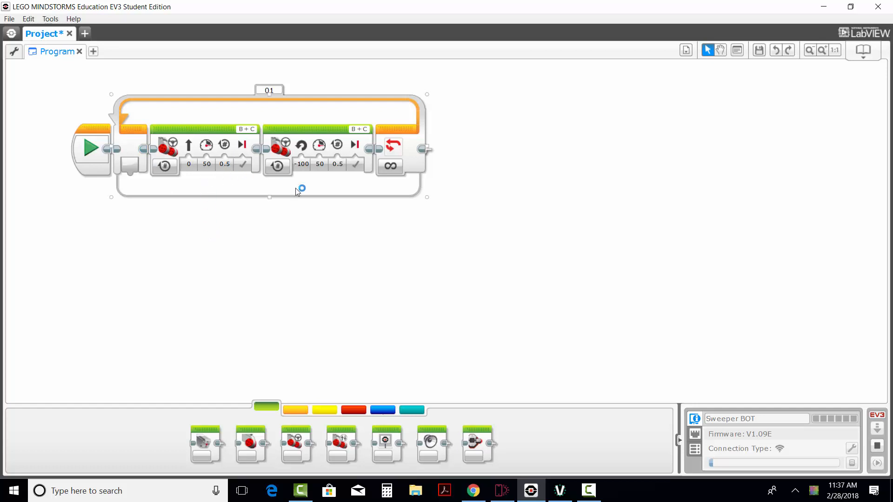
click(306, 292)
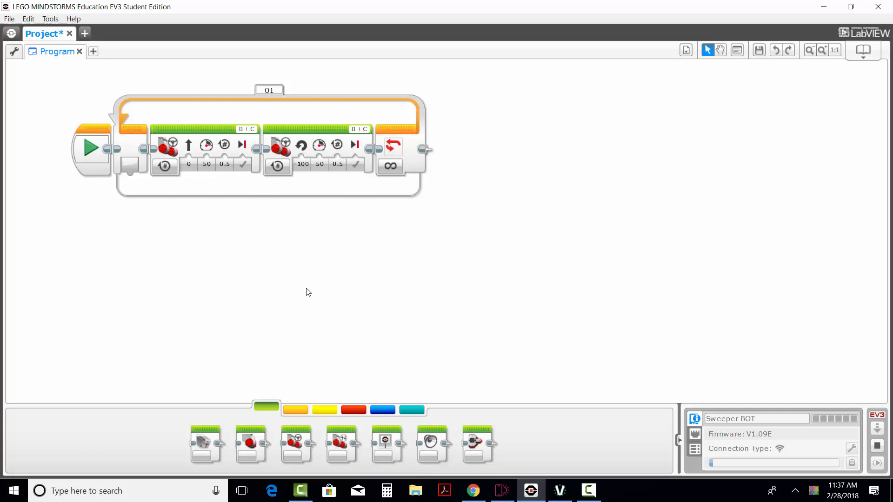